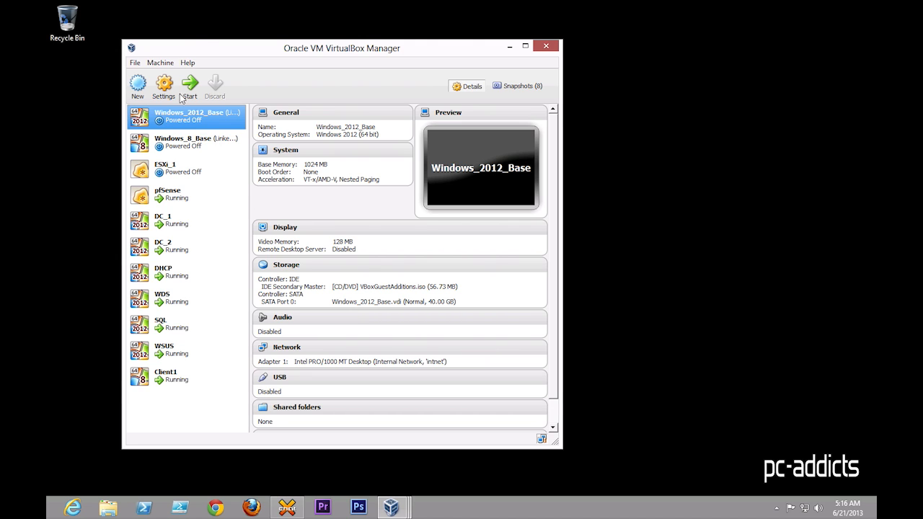
- Review the Windows_8_Base, Windows_2012_Base, pfSense, DC_1 and DC_2 machines, ending on the running DHCP machine's details
click(185, 143)
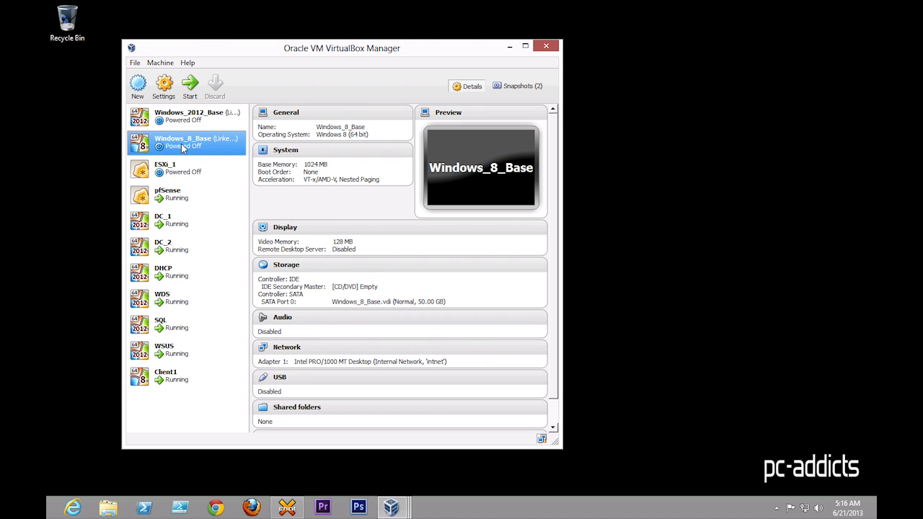
click(189, 116)
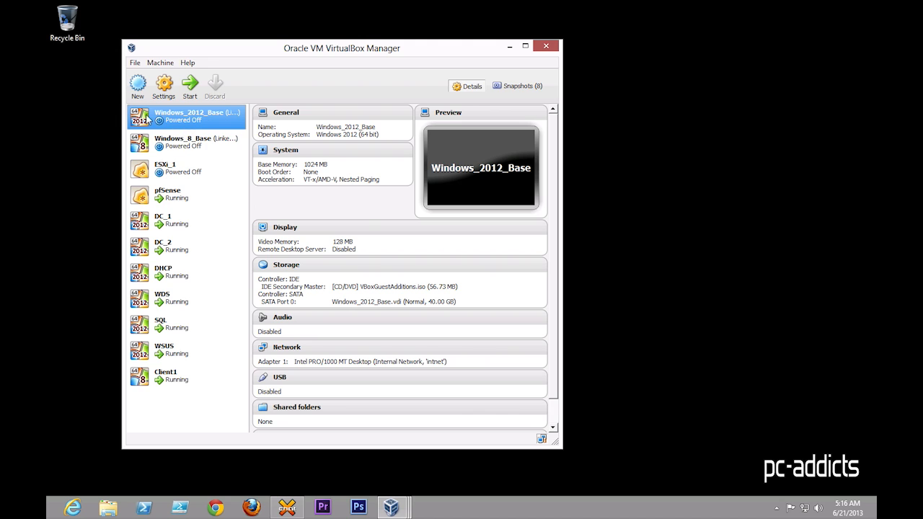
mouse_move(176, 129)
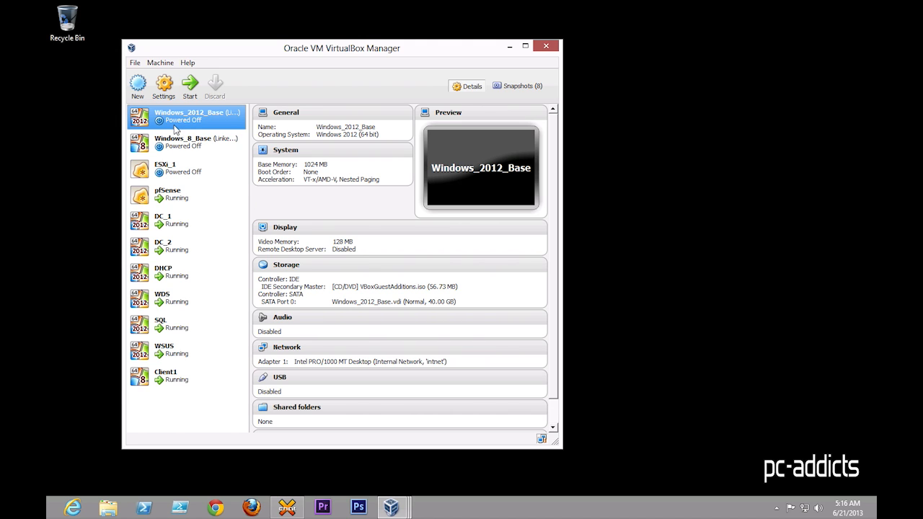
mouse_move(167, 295)
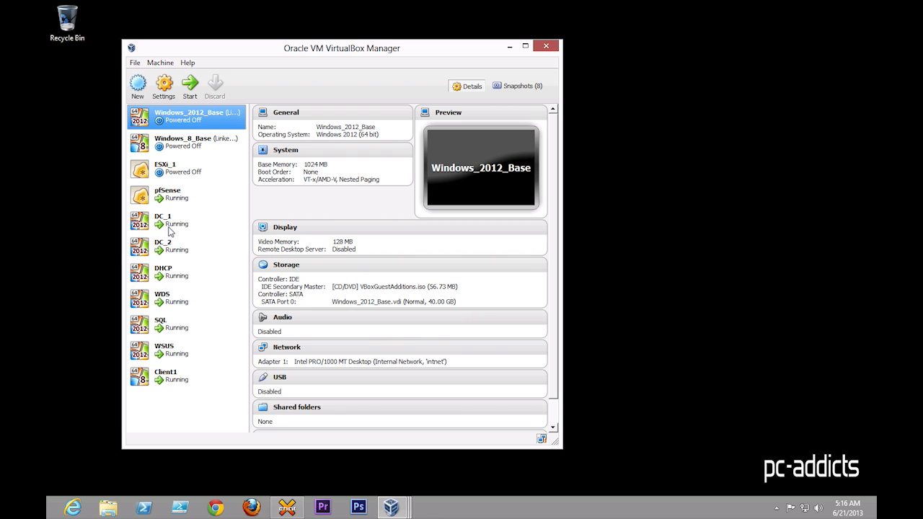
click(167, 193)
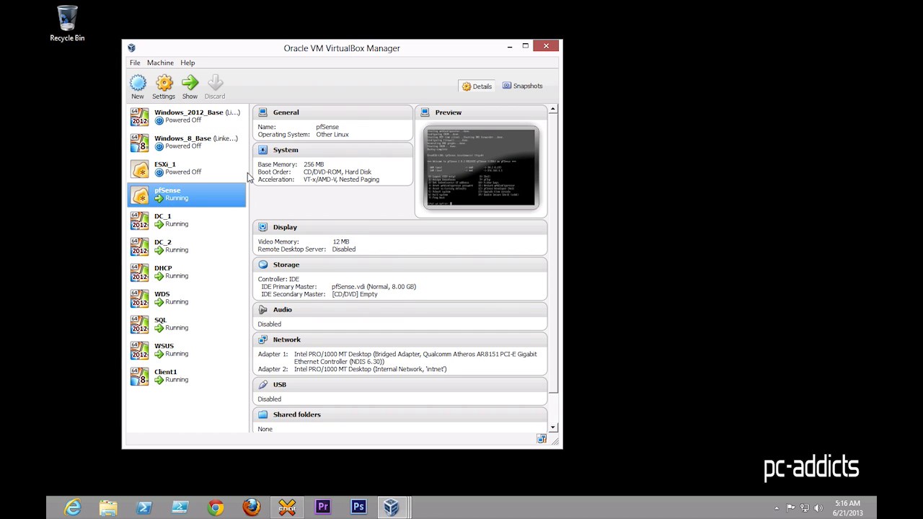
click(163, 219)
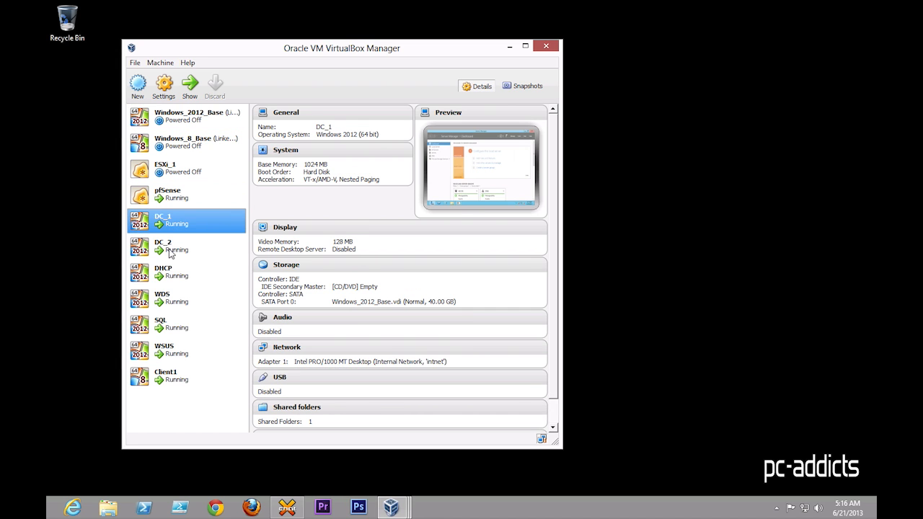
click(173, 245)
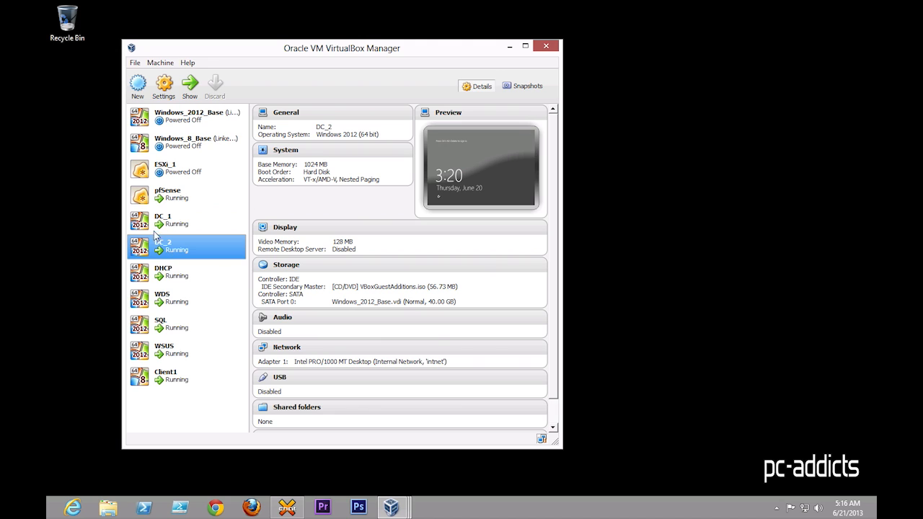
mouse_move(191, 213)
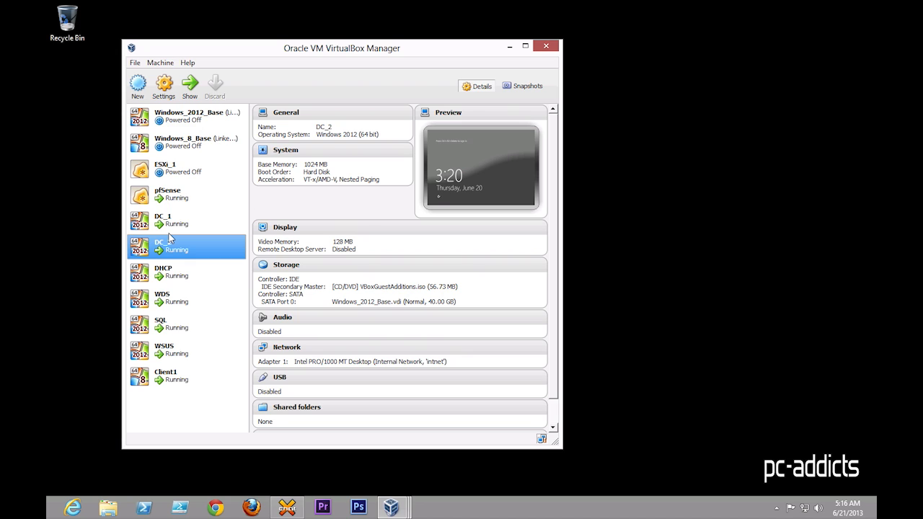
mouse_move(156, 251)
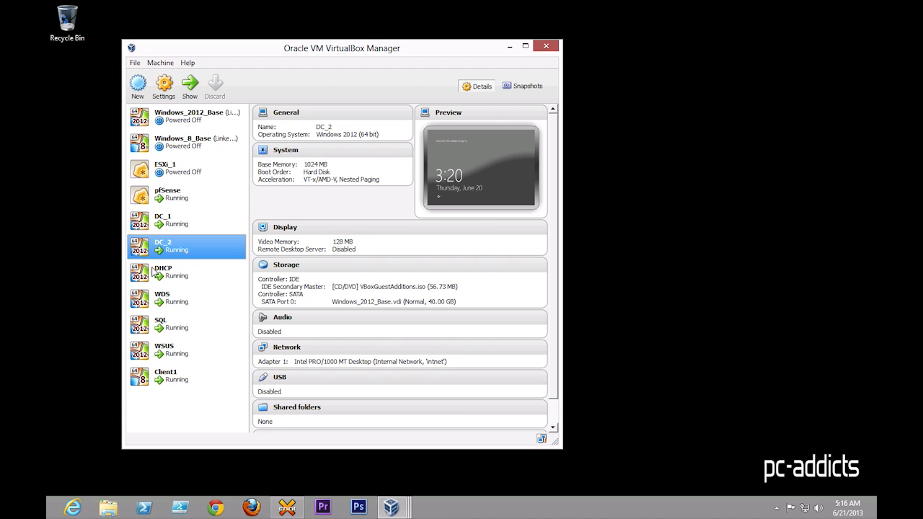
click(163, 271)
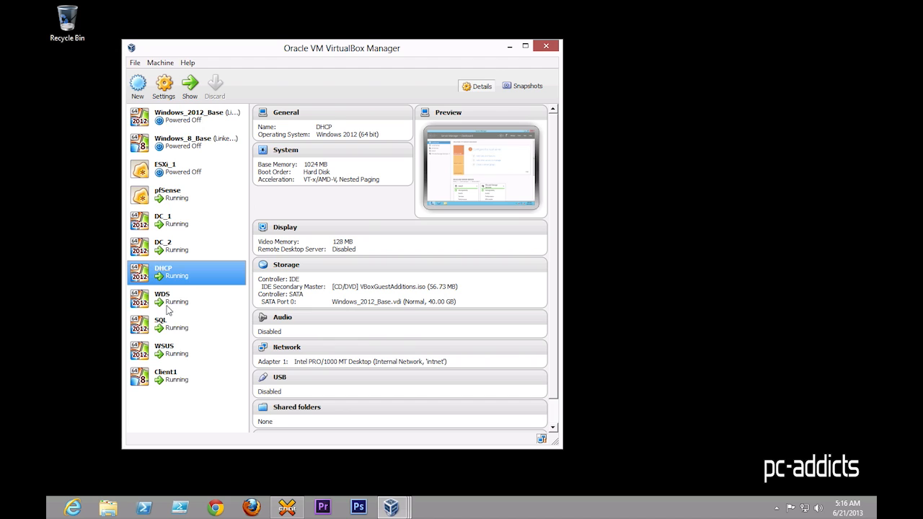
- Review the WDS, SQL and WSUS machines, ending on the running Windows 8 Client1 machine's details
click(173, 297)
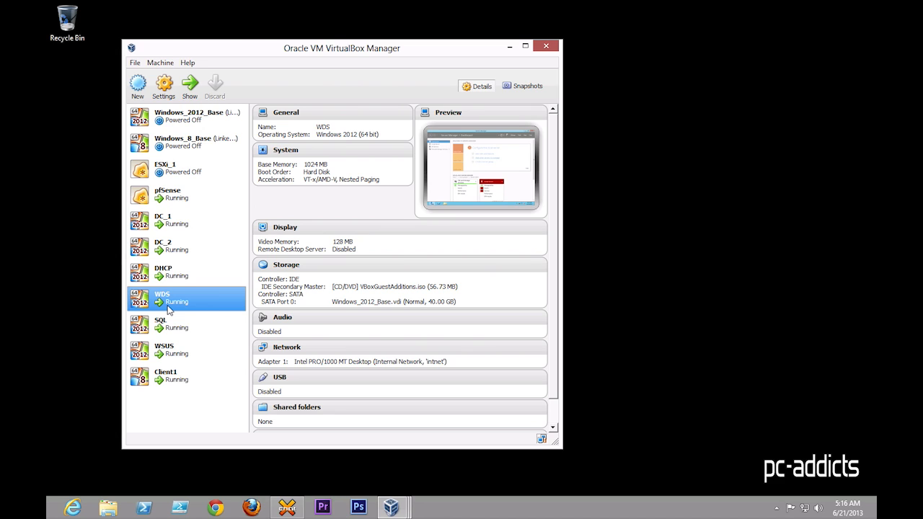
click(166, 323)
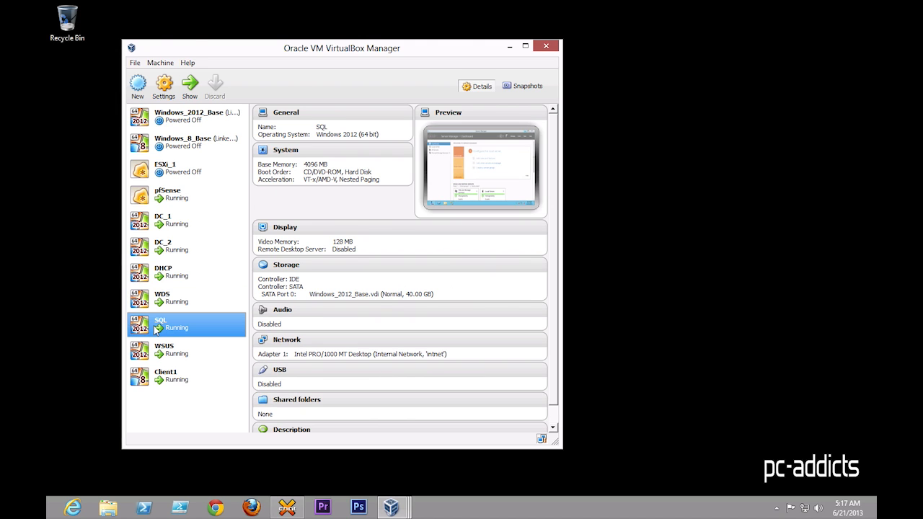
mouse_move(158, 328)
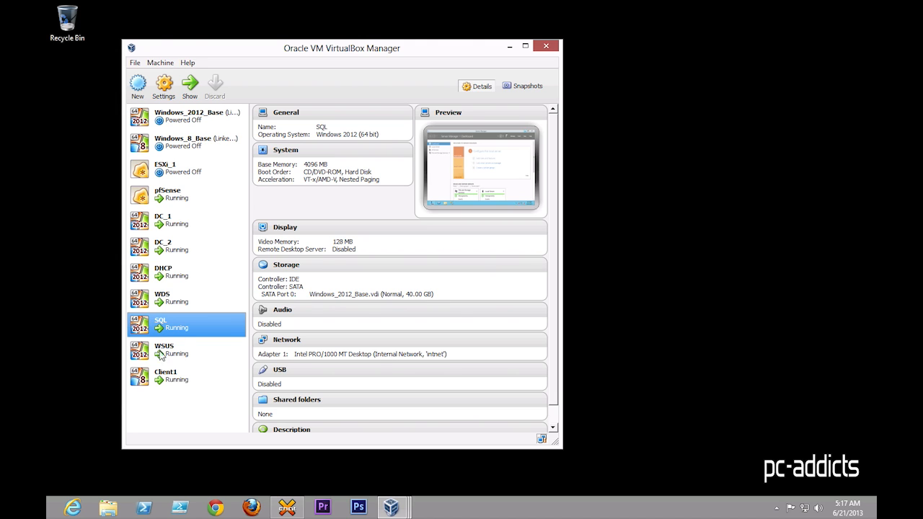
click(165, 350)
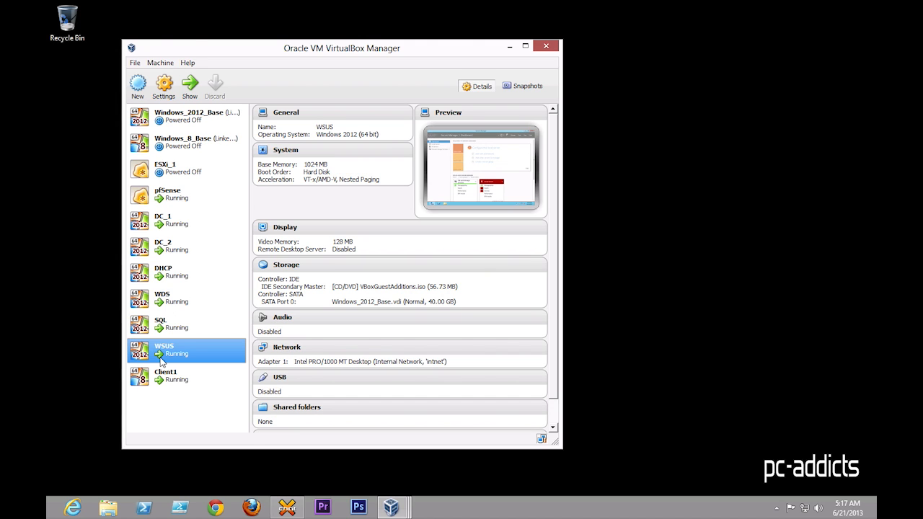
mouse_move(173, 251)
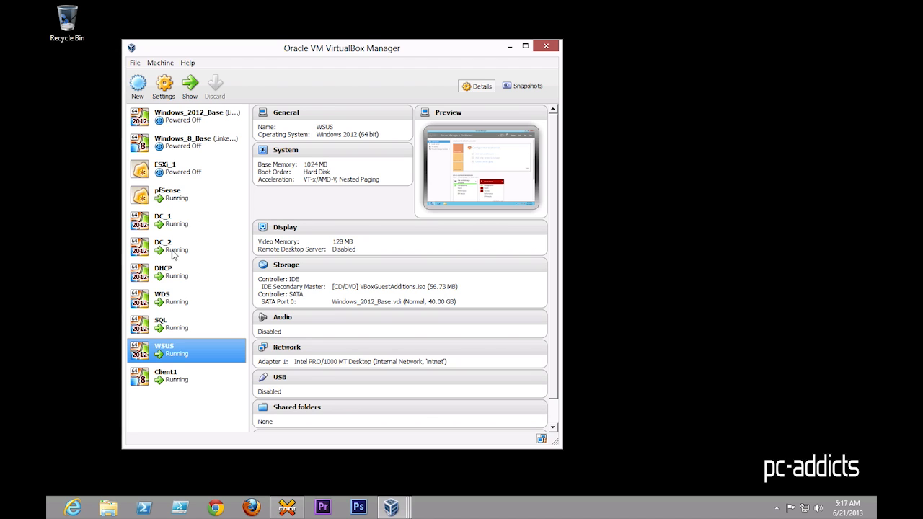
mouse_move(139, 335)
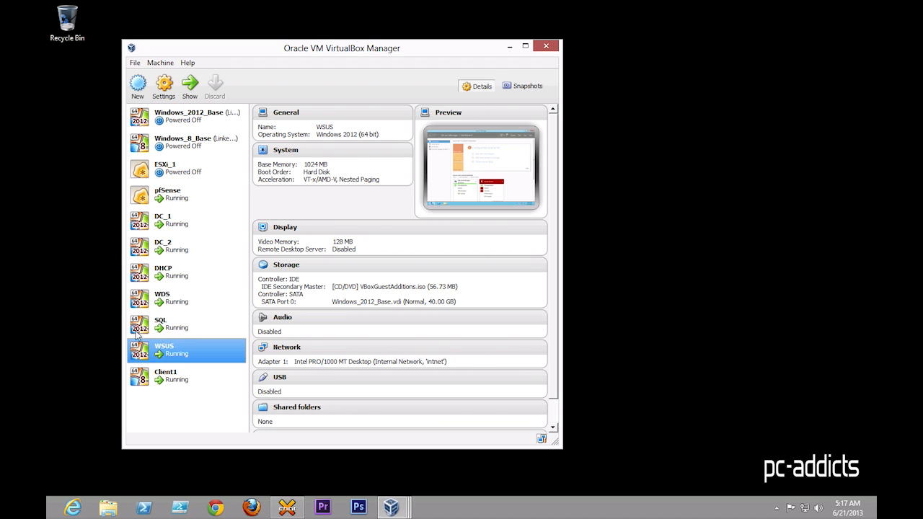
mouse_move(161, 333)
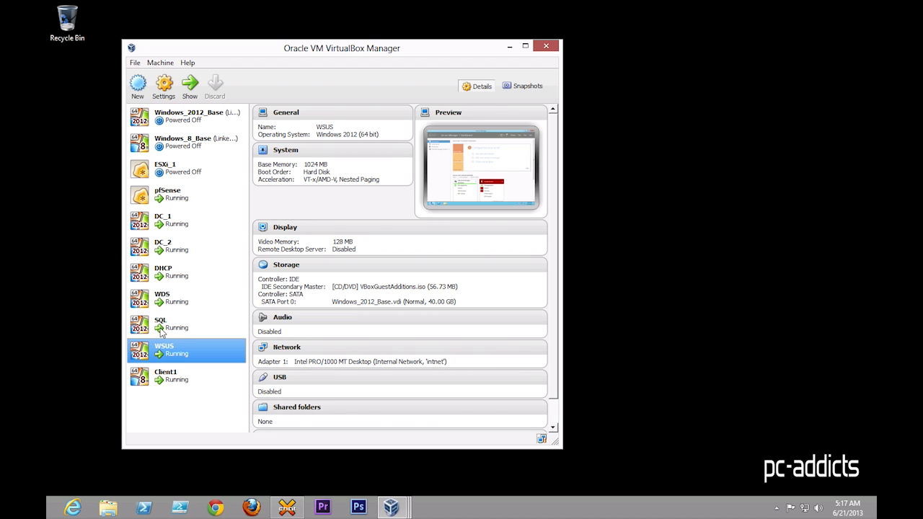
mouse_move(162, 354)
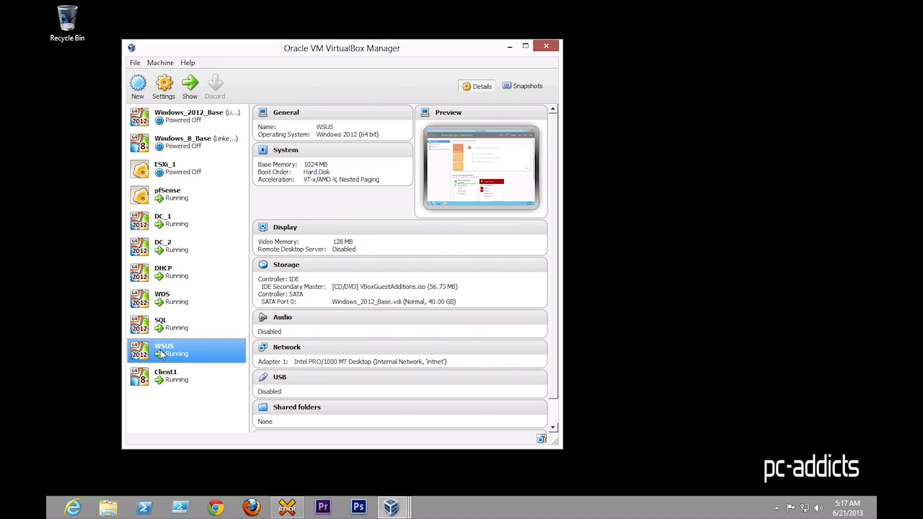
mouse_move(180, 355)
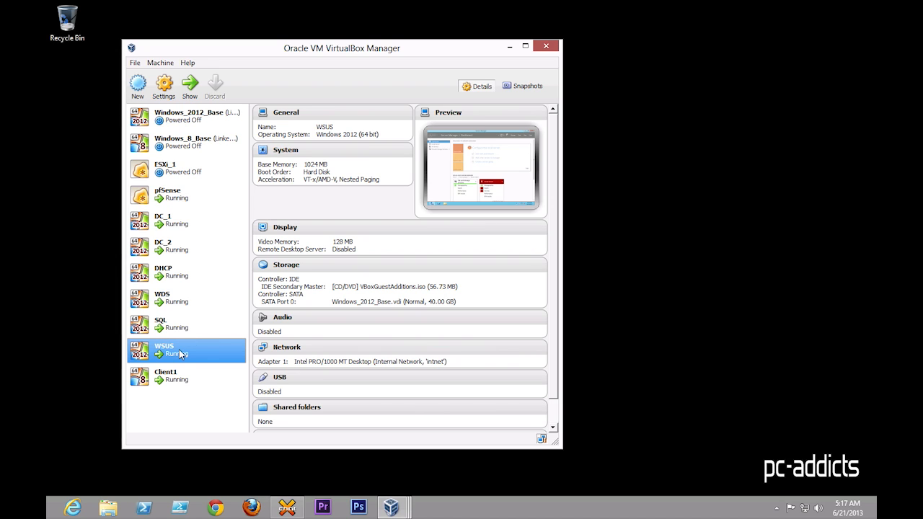
mouse_move(167, 355)
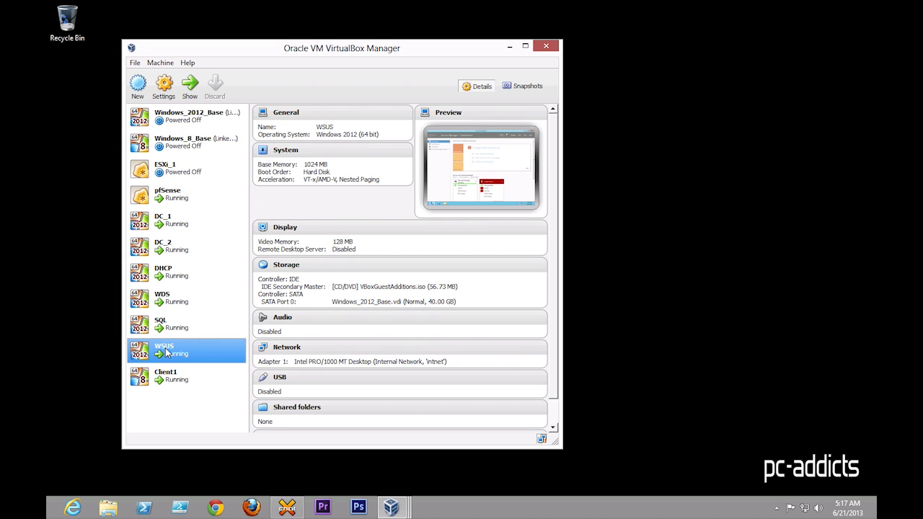
click(186, 375)
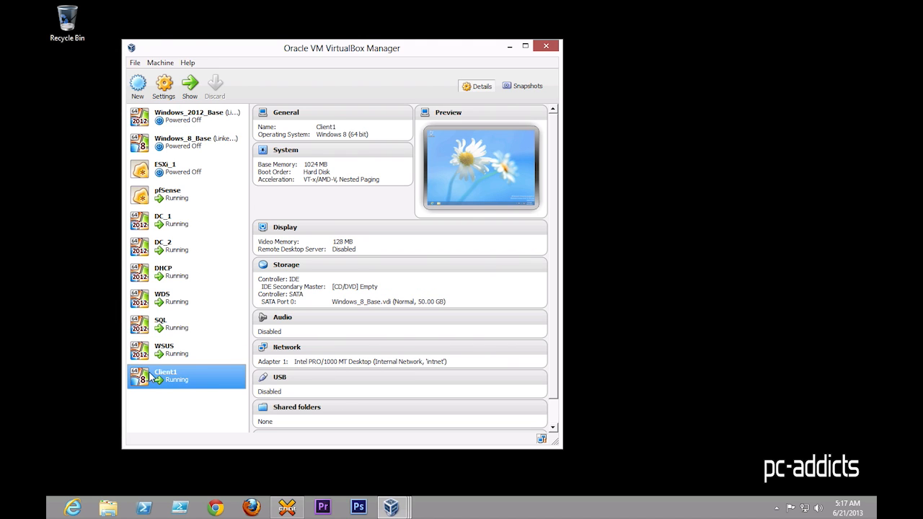
- Revisit the DC_1 and SQL machines' details, then bring up the taskbar menu for launching Task Manager
click(162, 219)
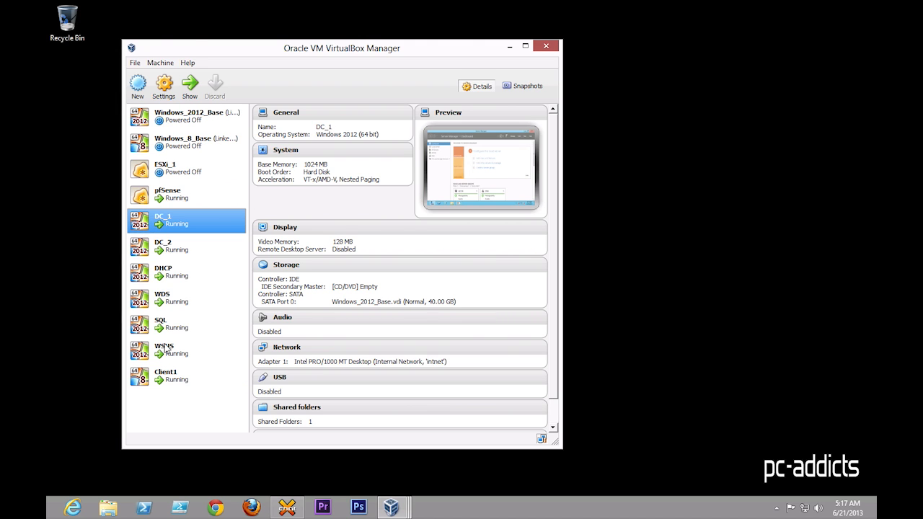
mouse_move(152, 369)
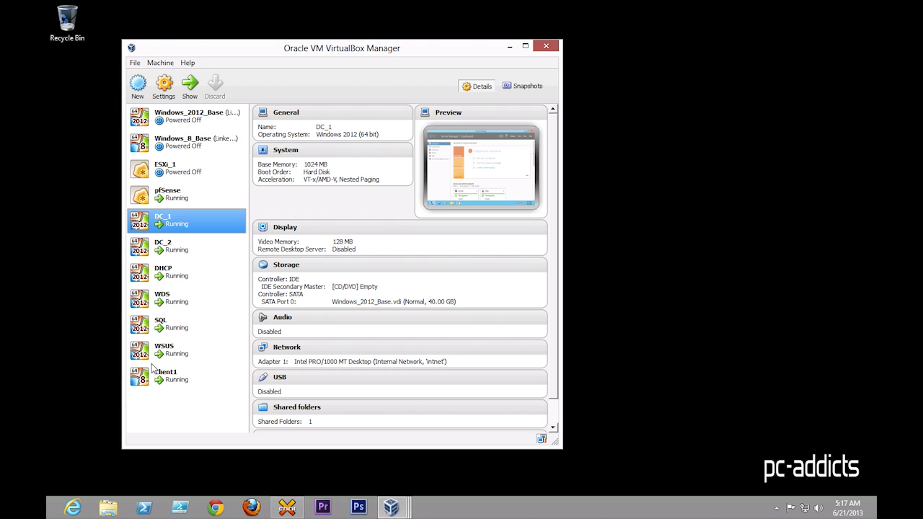
click(161, 323)
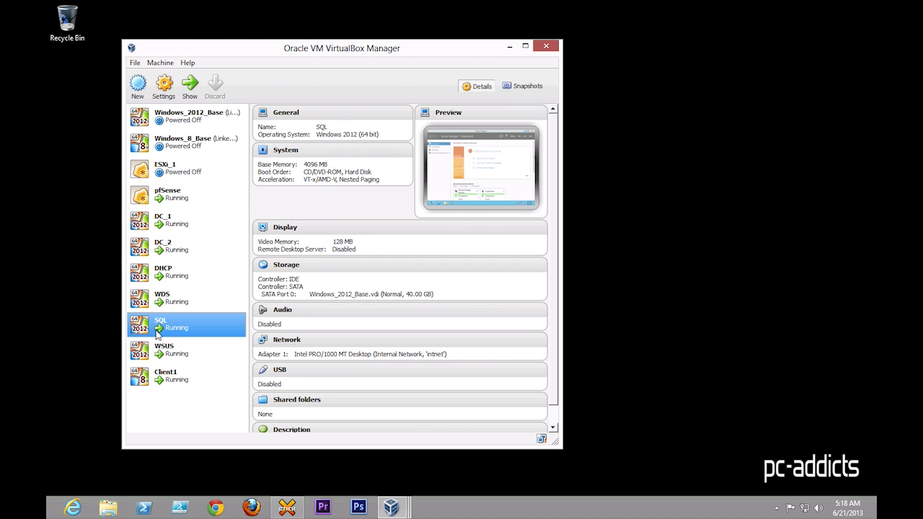
click(165, 375)
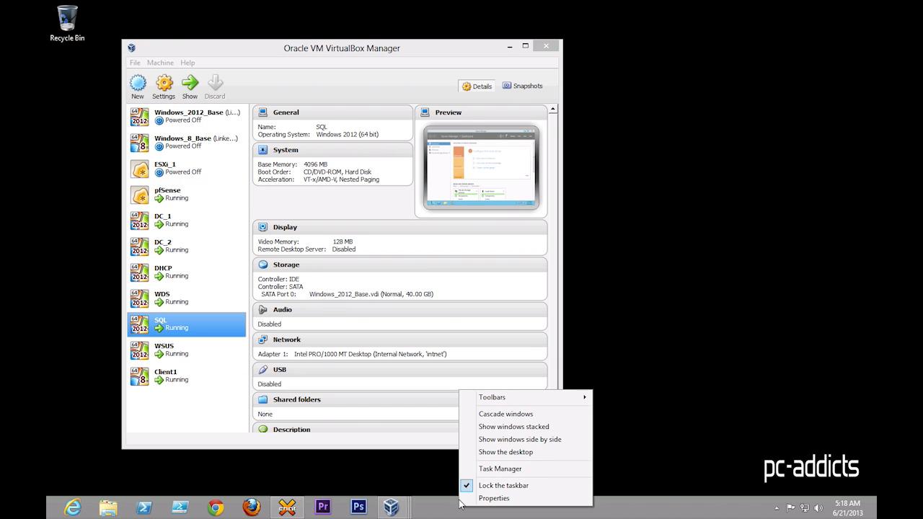
- Check host CPU performance in Task Manager (about 3% on the i7-3770S) while viewing the WDS and SQL machines
click(499, 468)
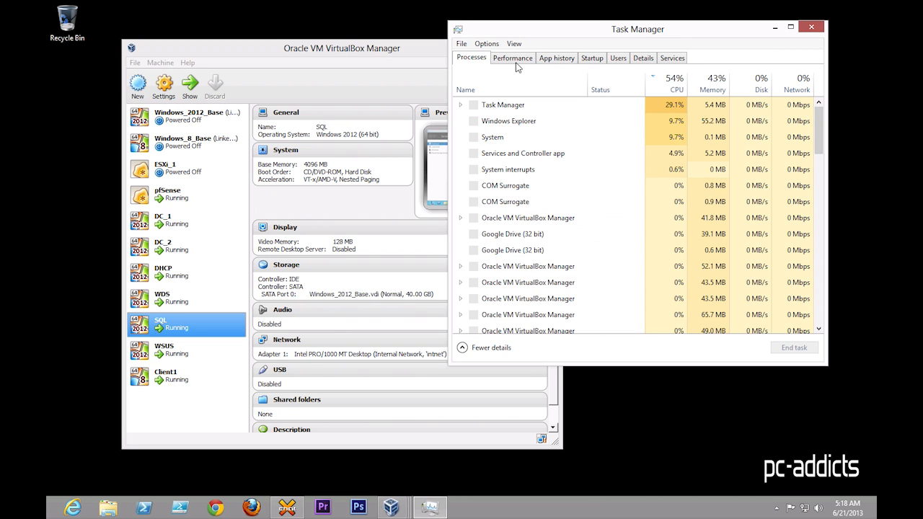
click(514, 57)
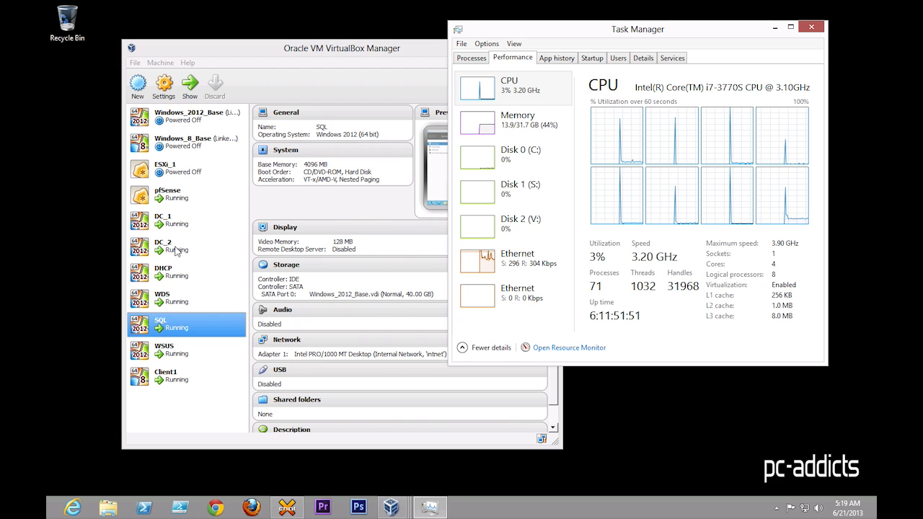
click(162, 297)
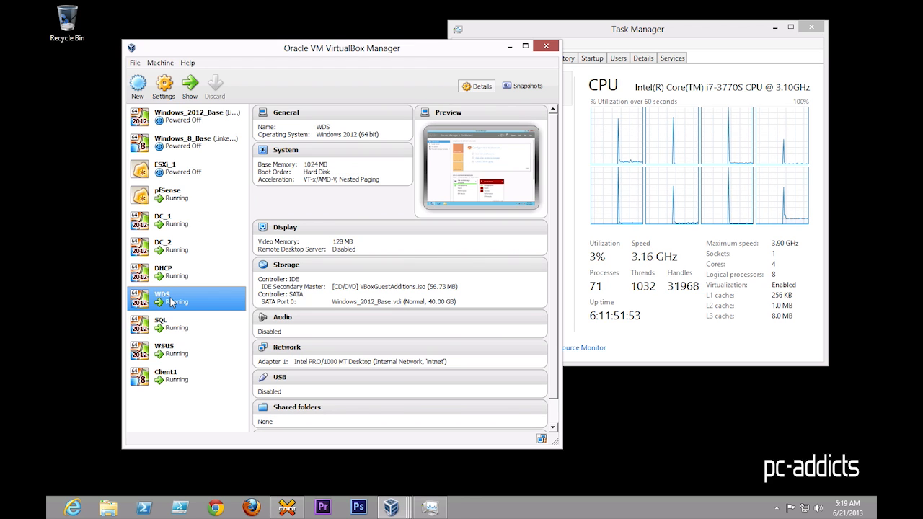
mouse_move(406, 113)
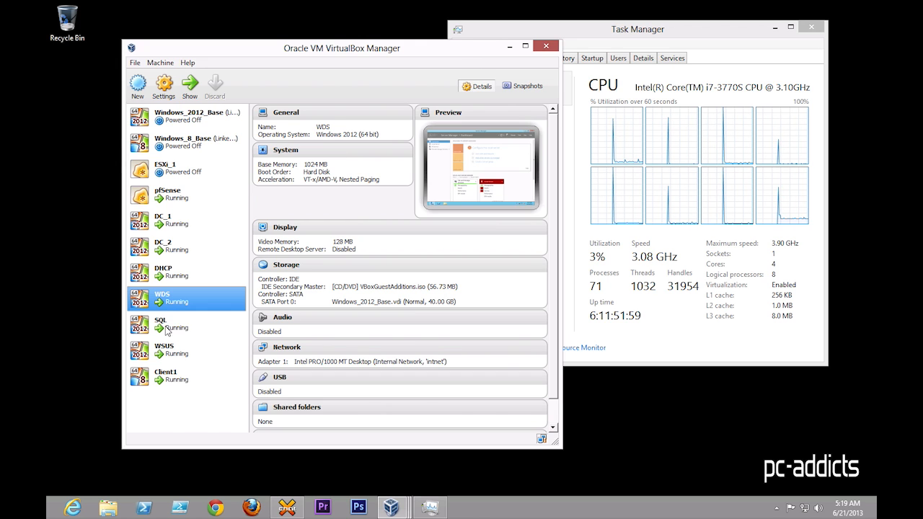
click(173, 324)
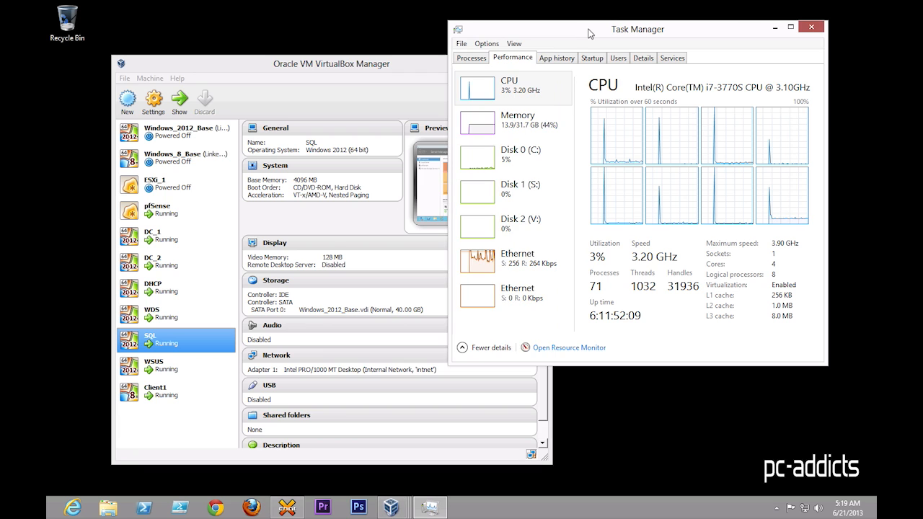
mouse_move(686, 37)
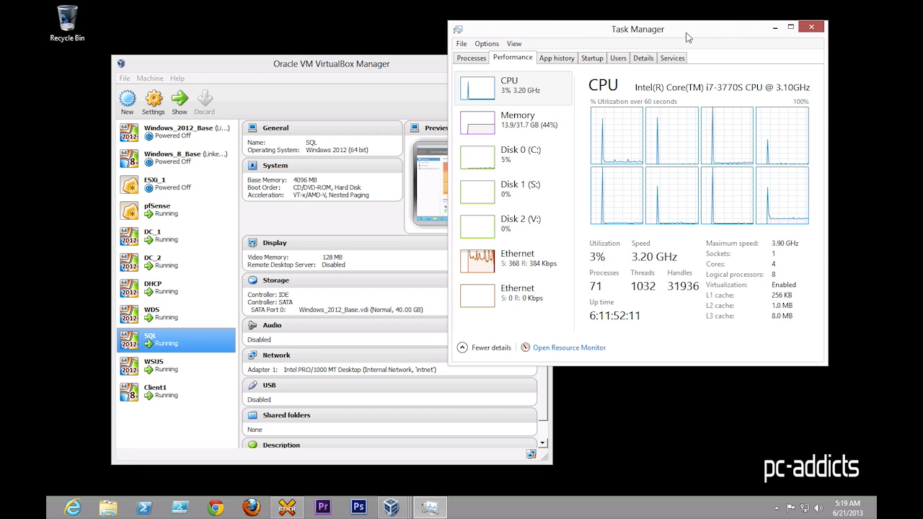
- Bring VirtualBox Manager back to the front, leaving the SQL machine's details on screen
click(810, 26)
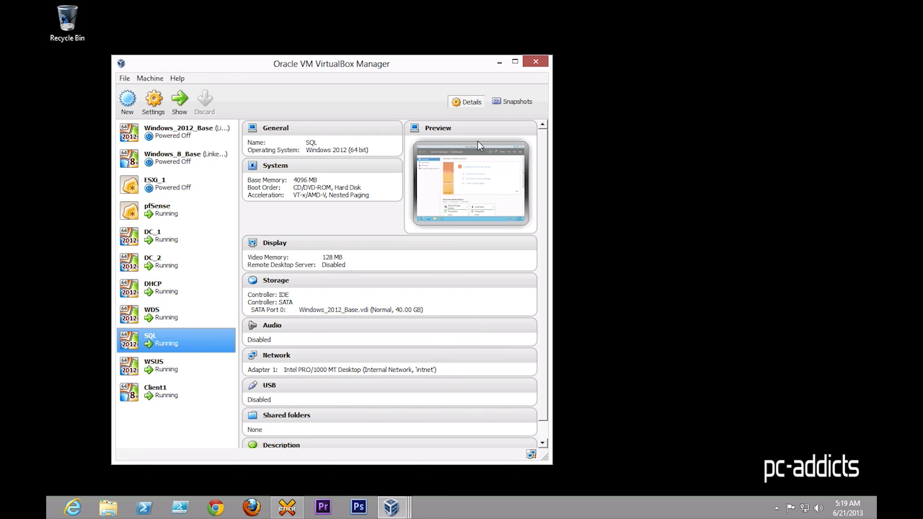
mouse_move(162, 454)
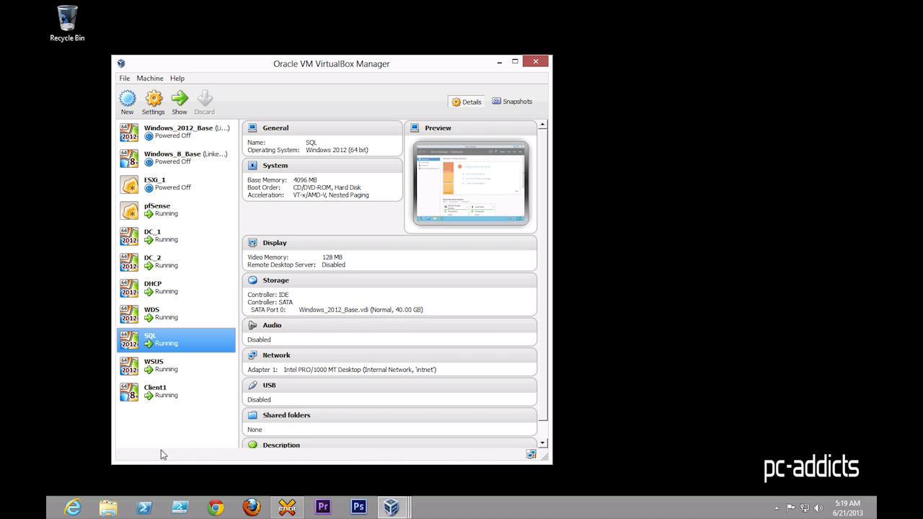
mouse_move(158, 260)
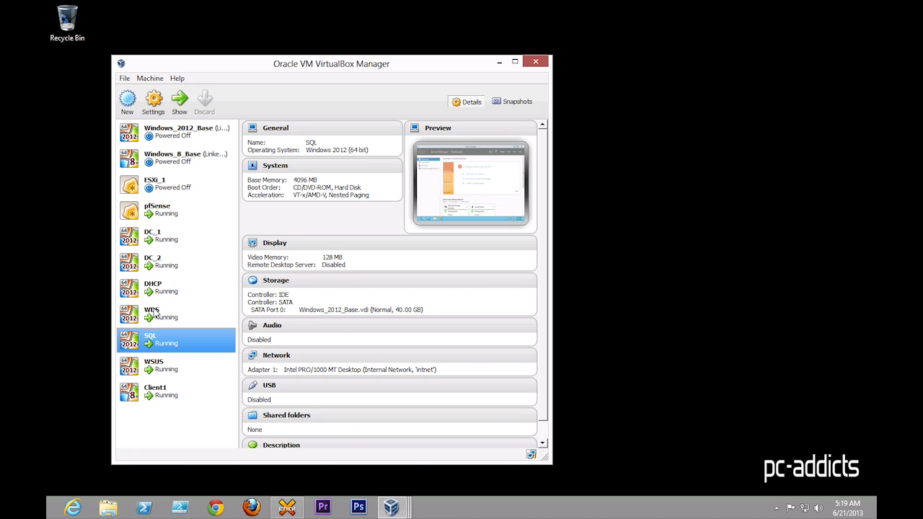
mouse_move(150, 371)
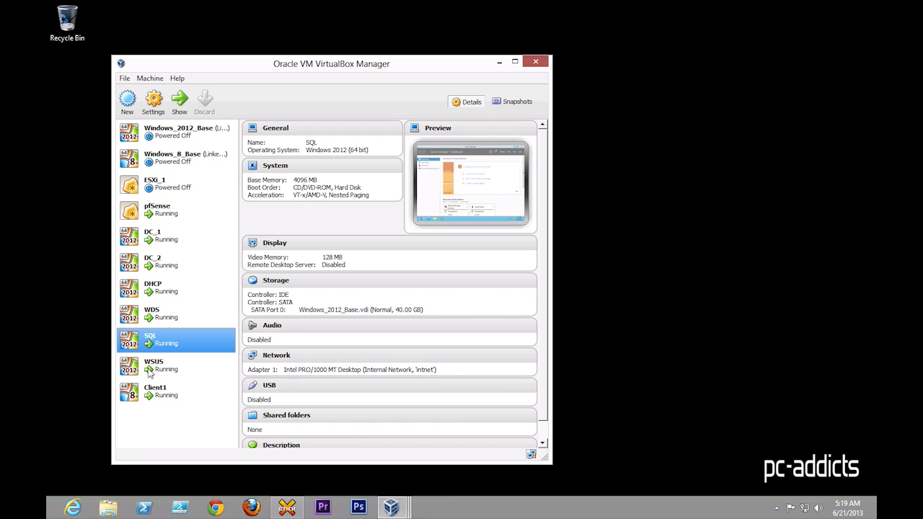
mouse_move(148, 374)
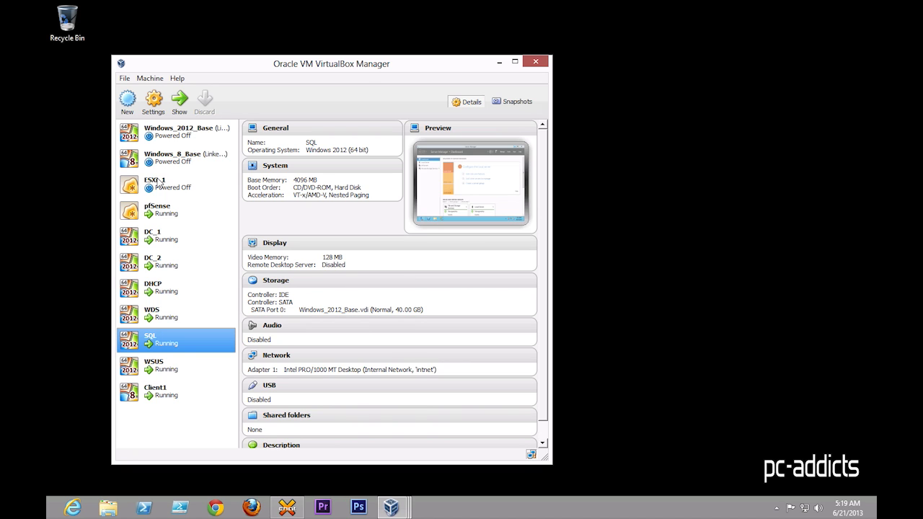
mouse_move(153, 400)
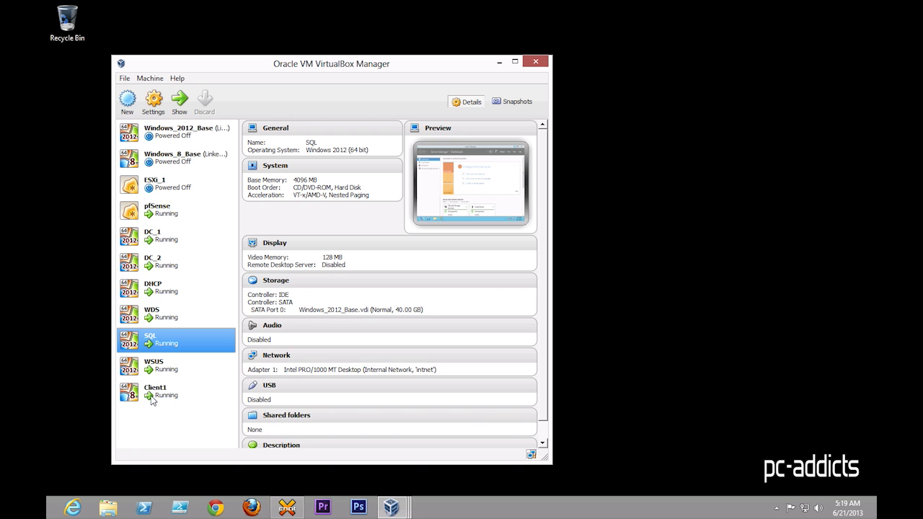
mouse_move(354, 24)
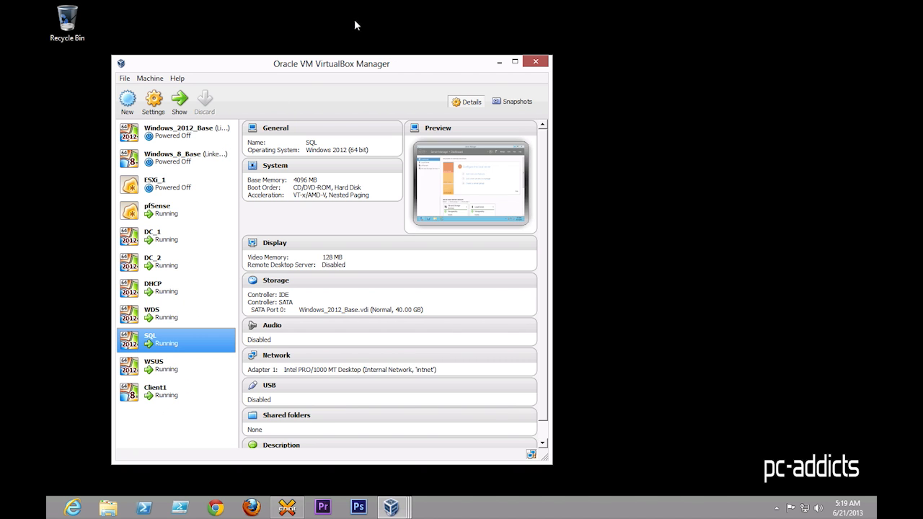